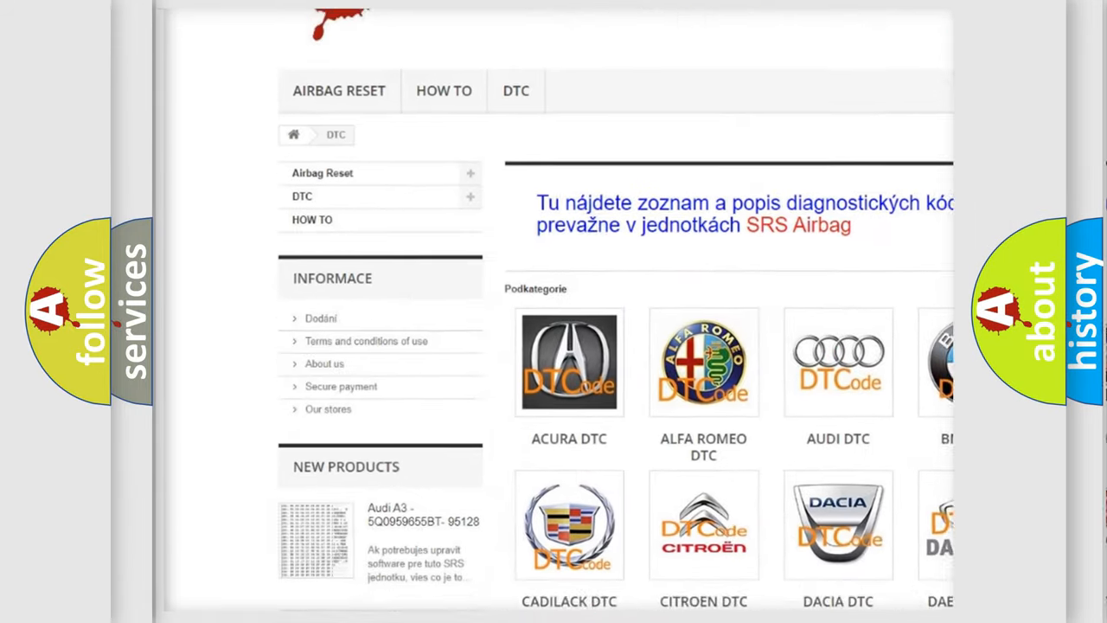
pyautogui.scroll(-3)
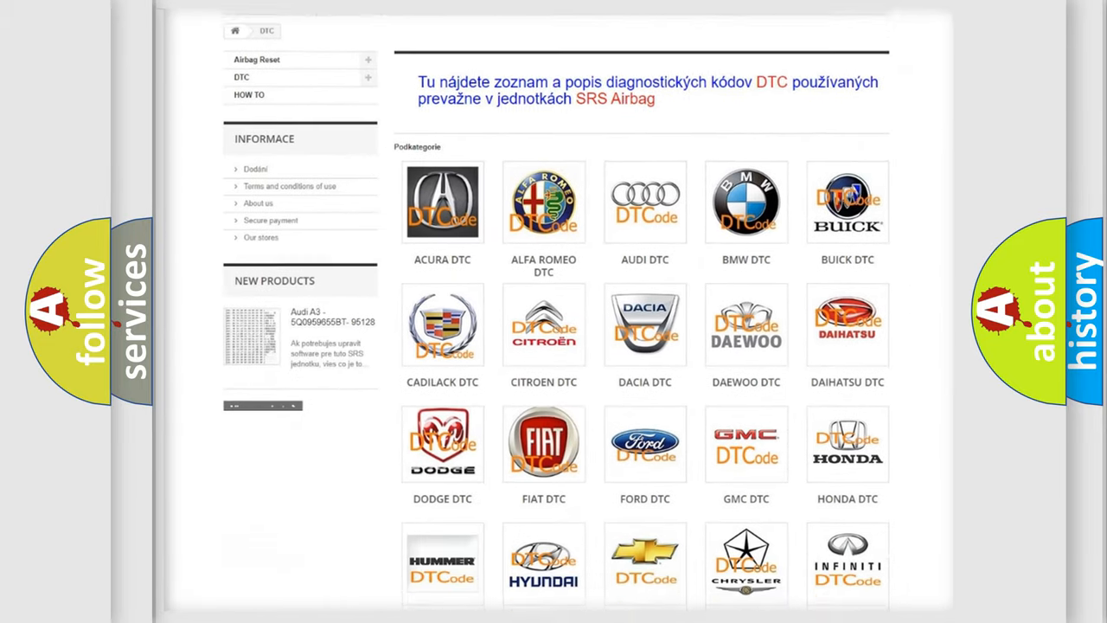
pyautogui.scroll(-3)
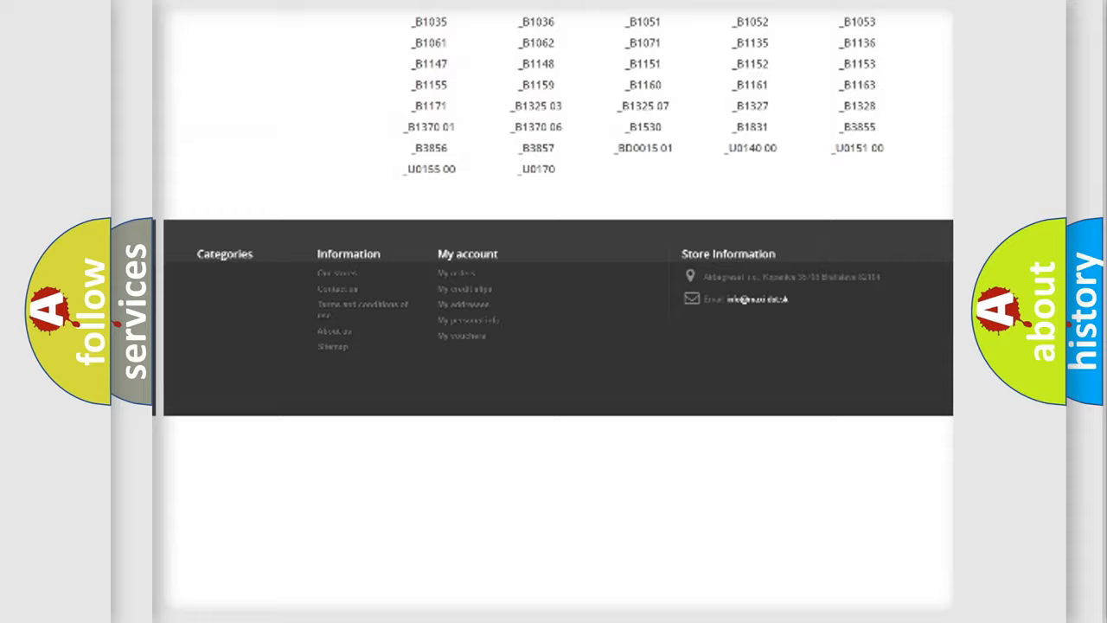
pyautogui.scroll(3)
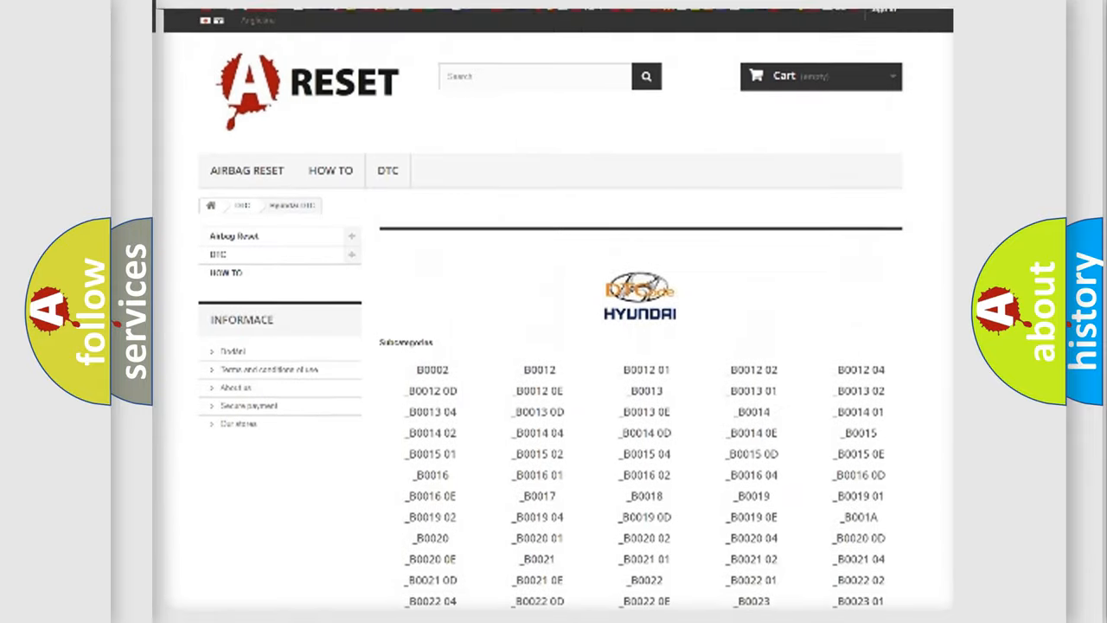